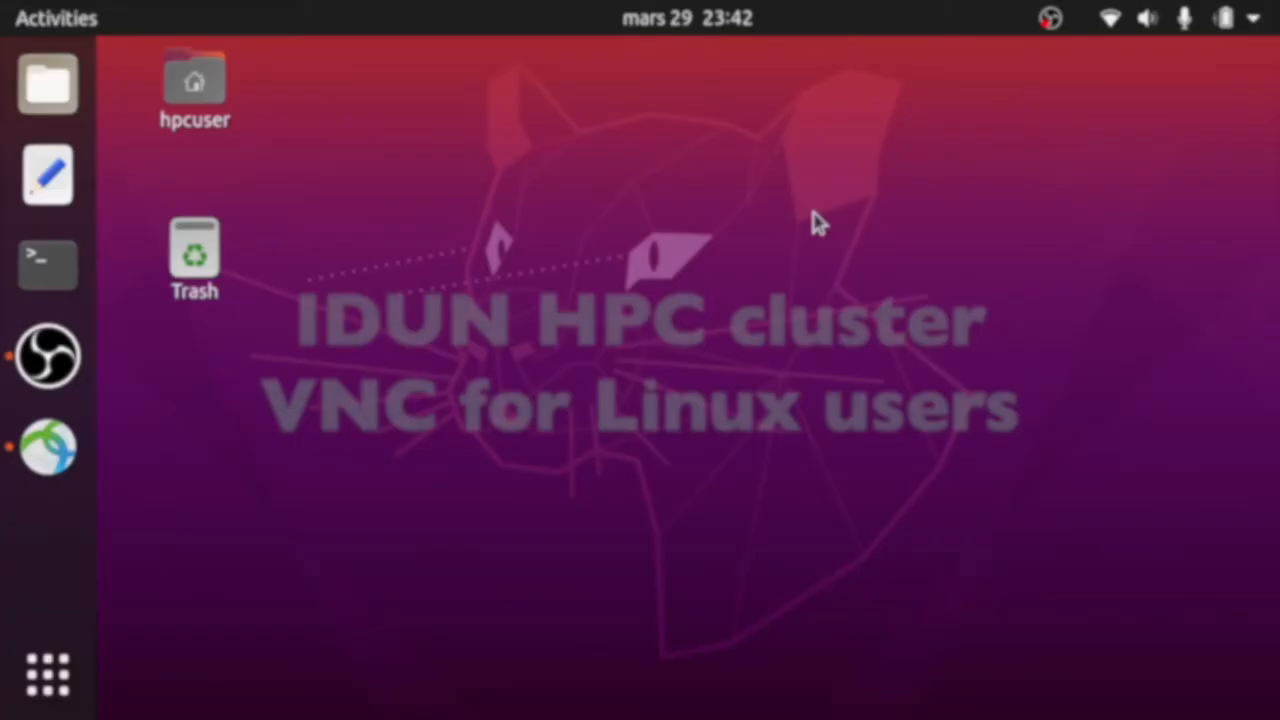
text(terminal)
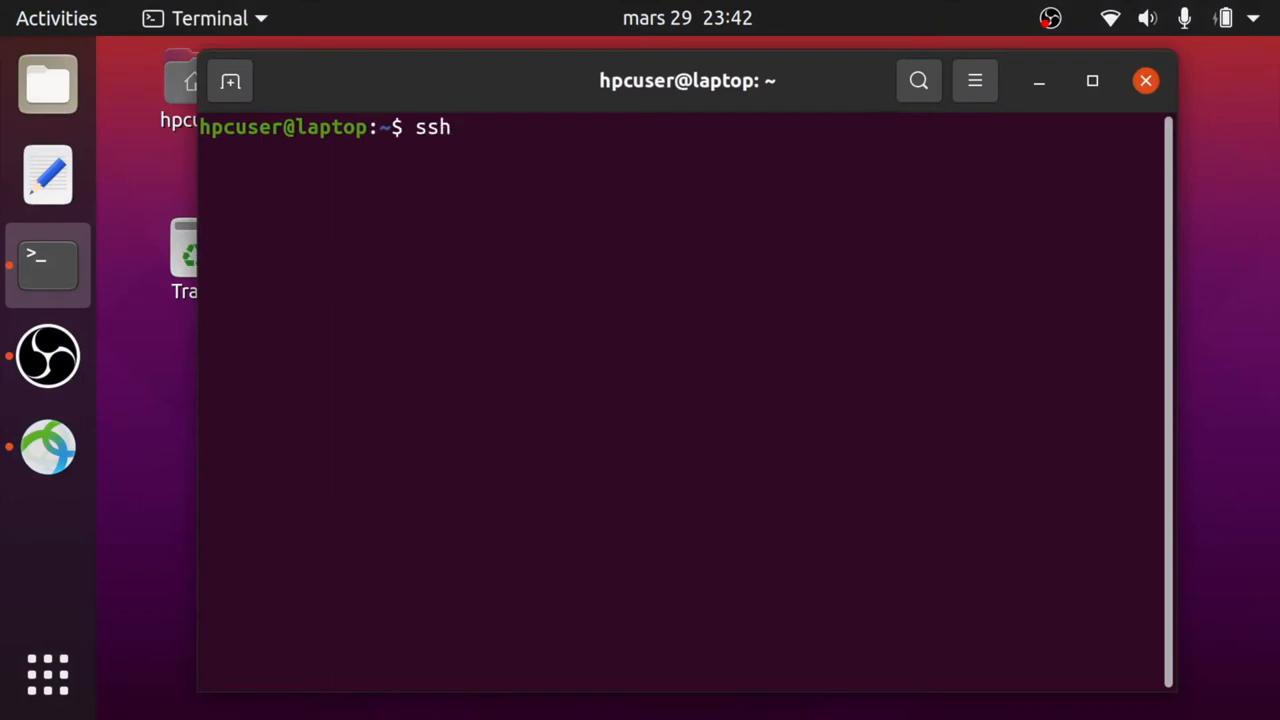
text(hpcuser@idun-login1.hpc.ntnu.no)
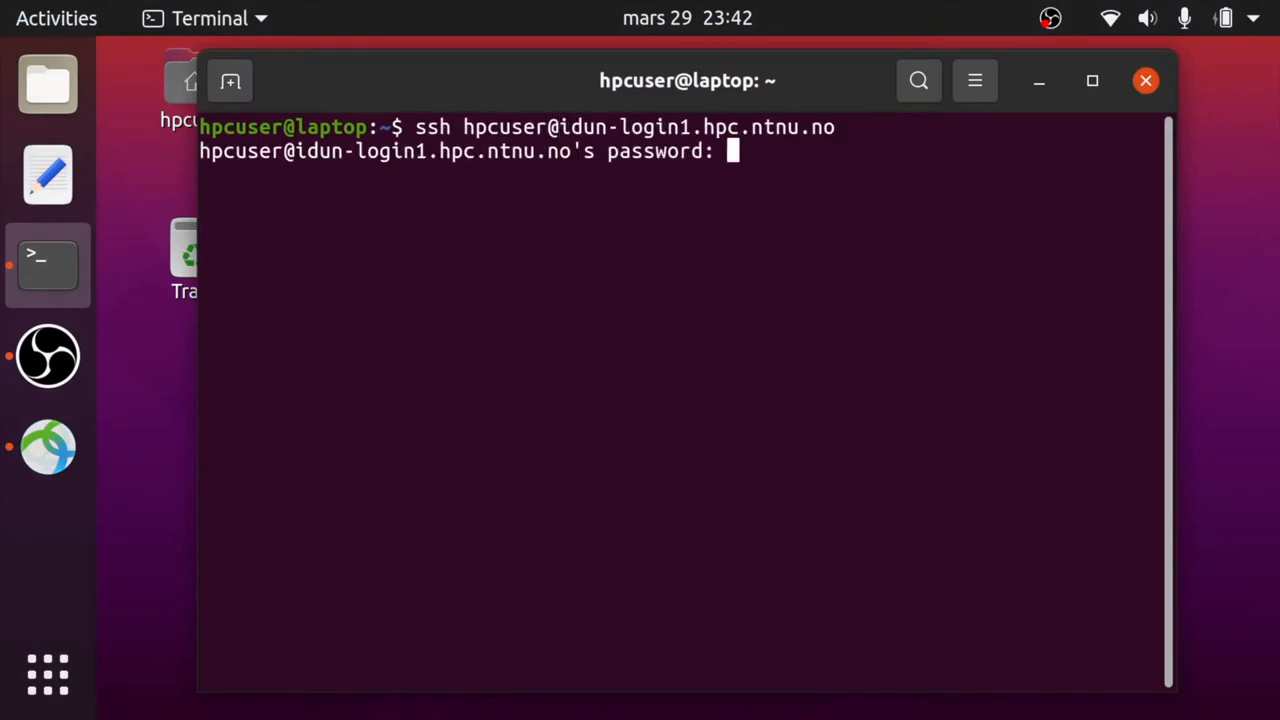
text(vncpasswd)
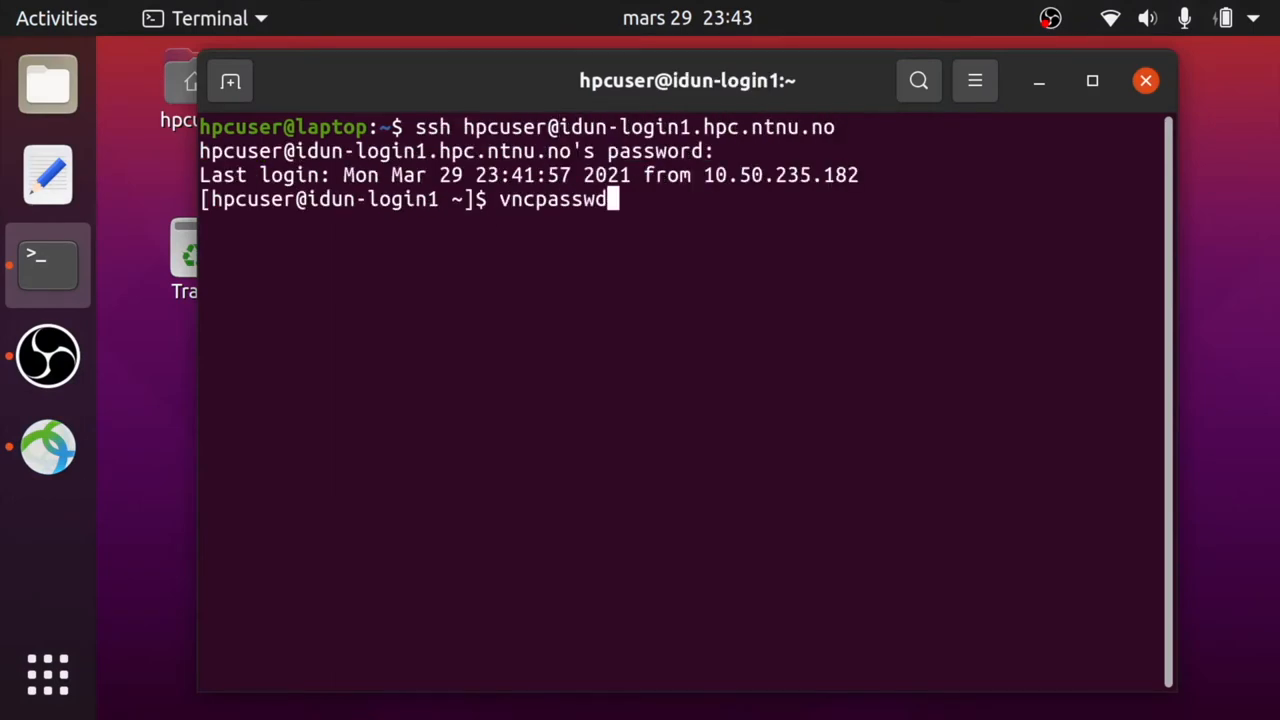
key(Return)
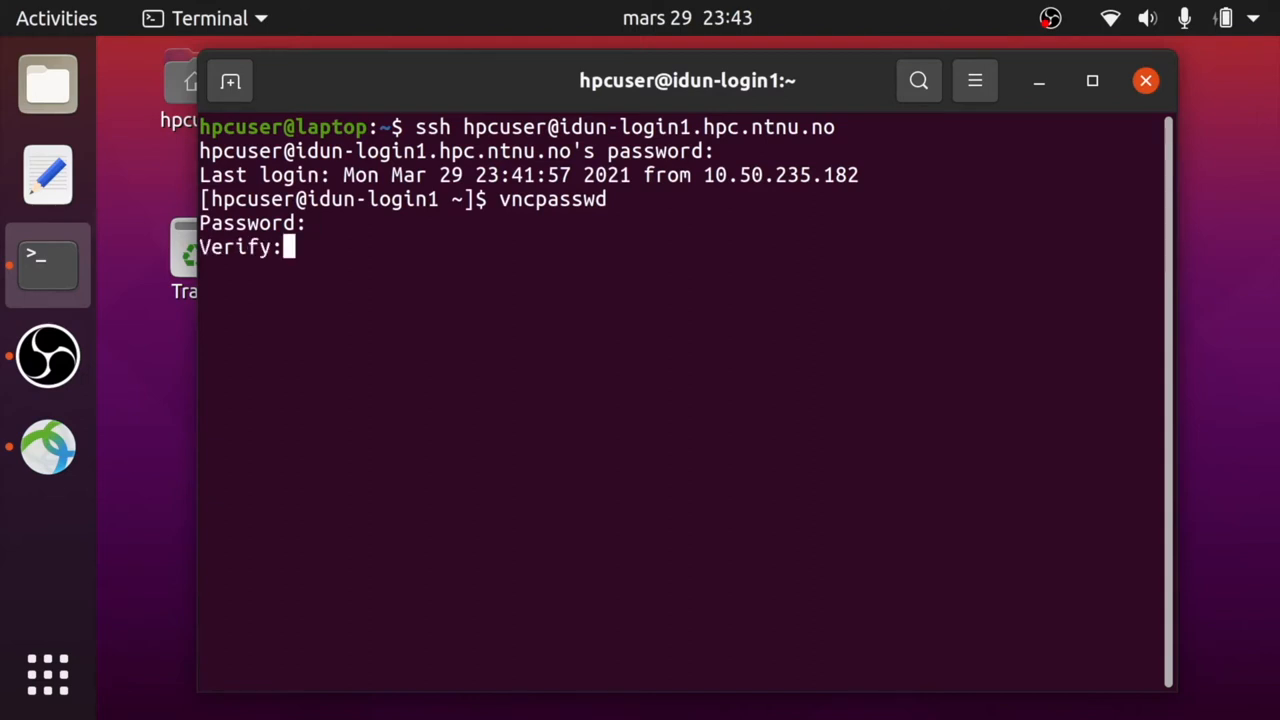
text(n)
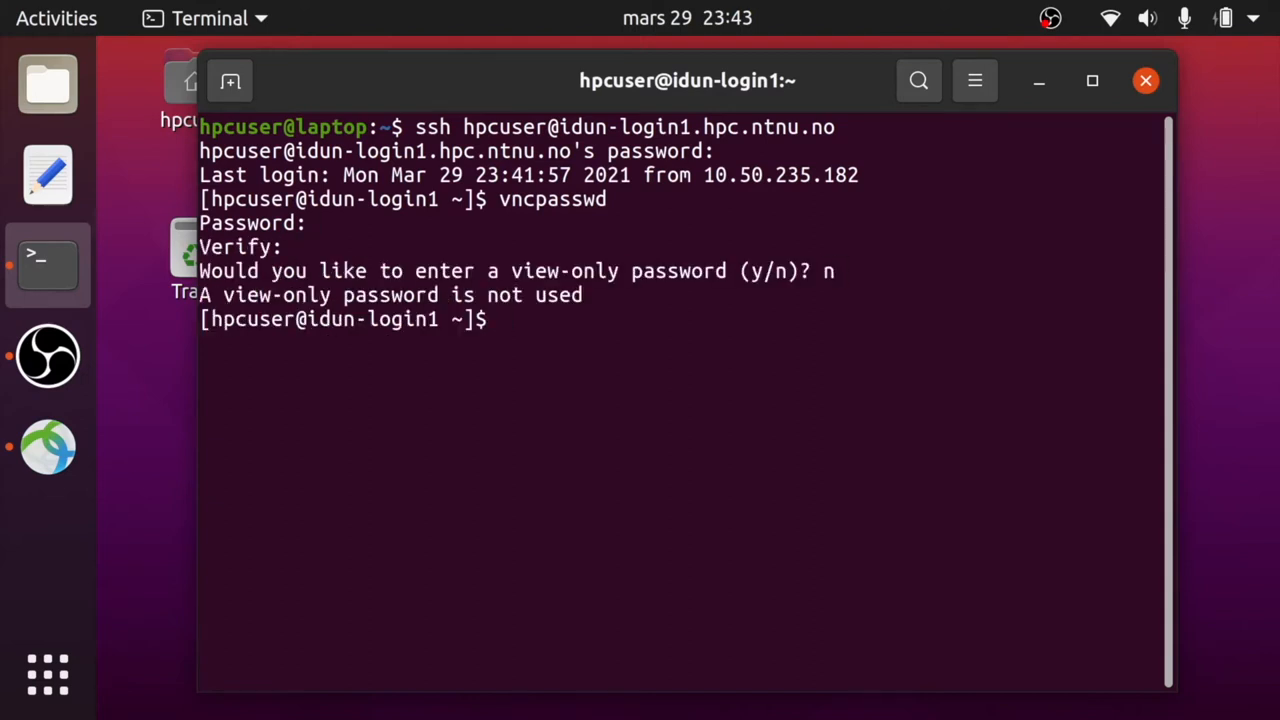
Step: Run vncserver to start desktop :2, then exit the cluster session
text(vncserver)
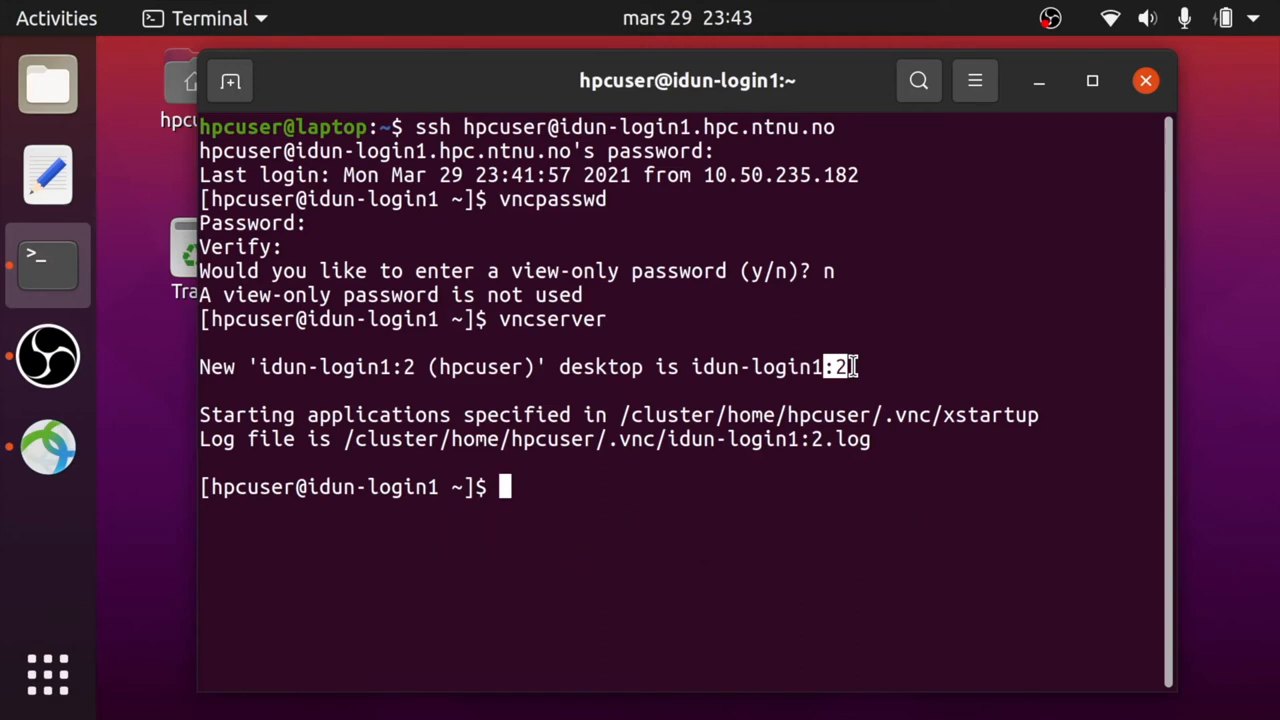
text(exi)
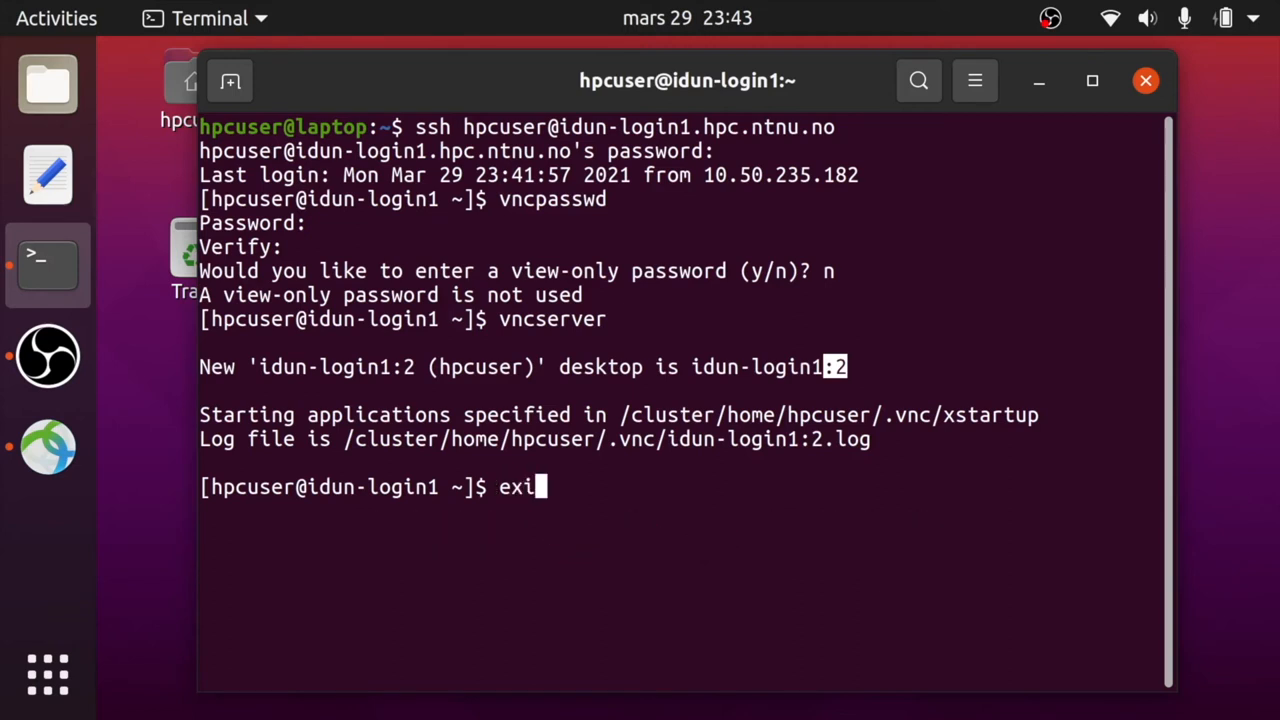
key(Return)
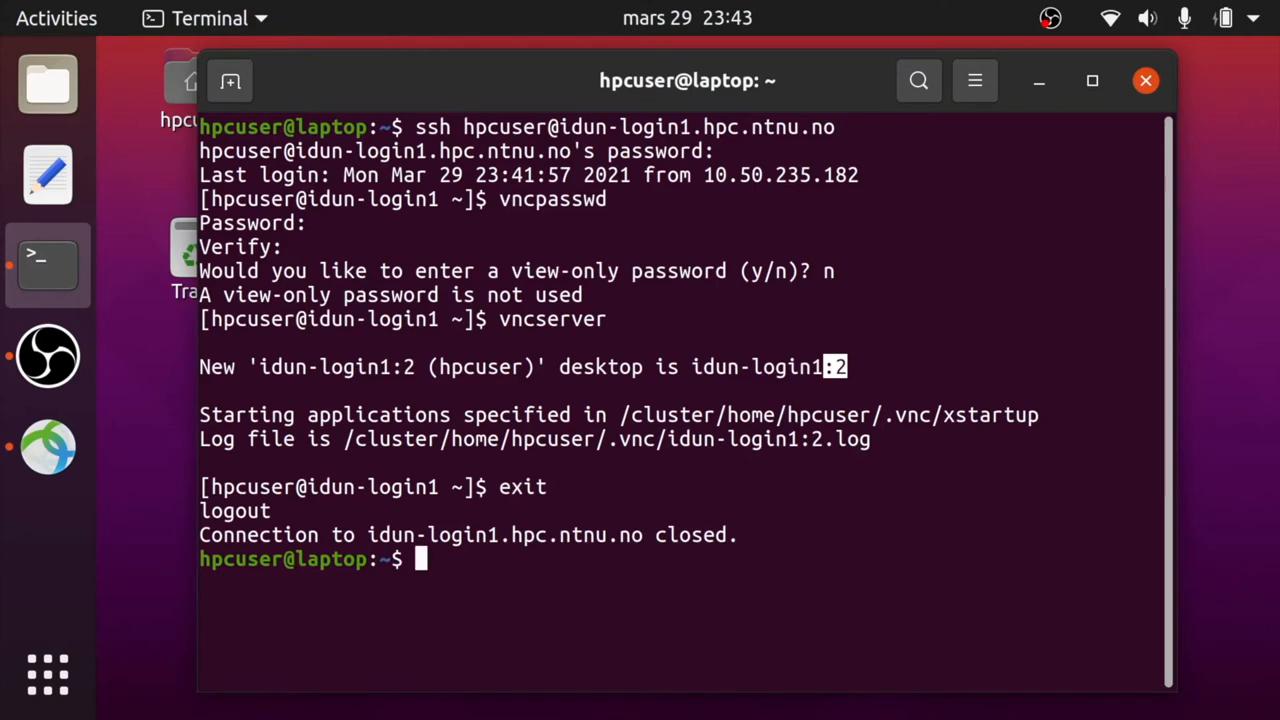
text(ssh)
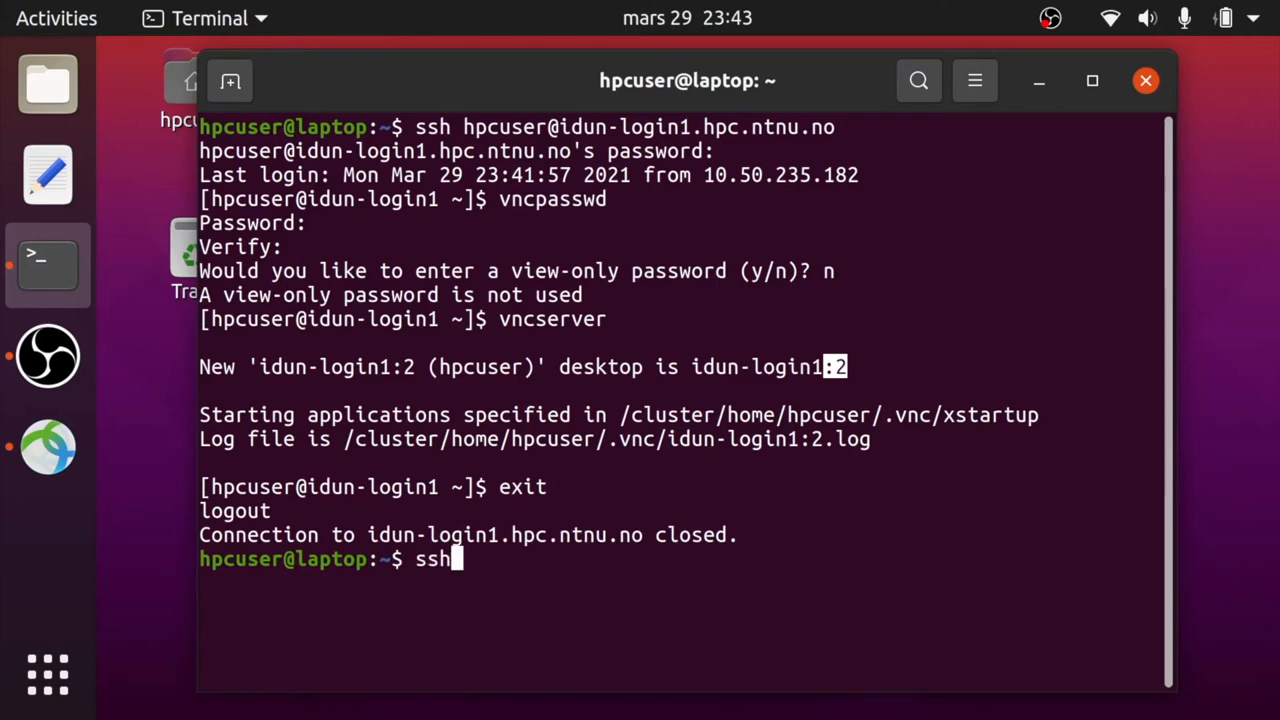
text(-L 5902:127.0.0.1:5902)
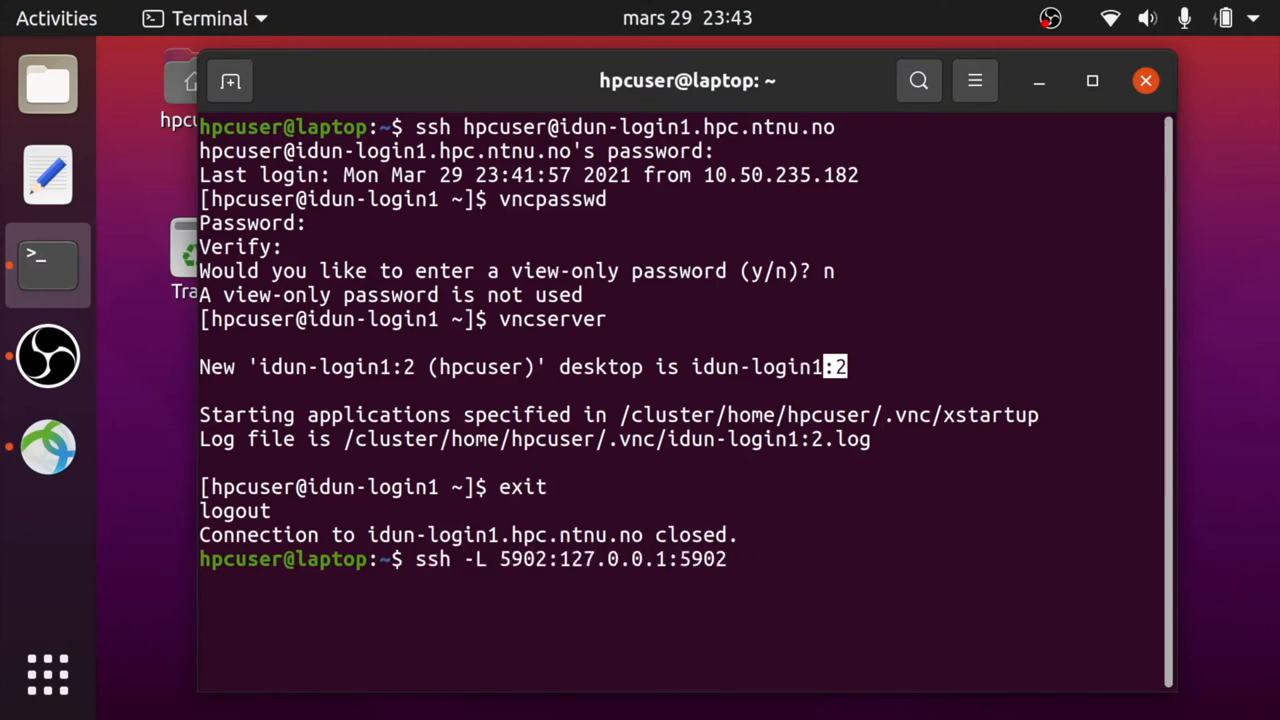
text(hpcuser@idun-login1.hpc.ntnu.no)
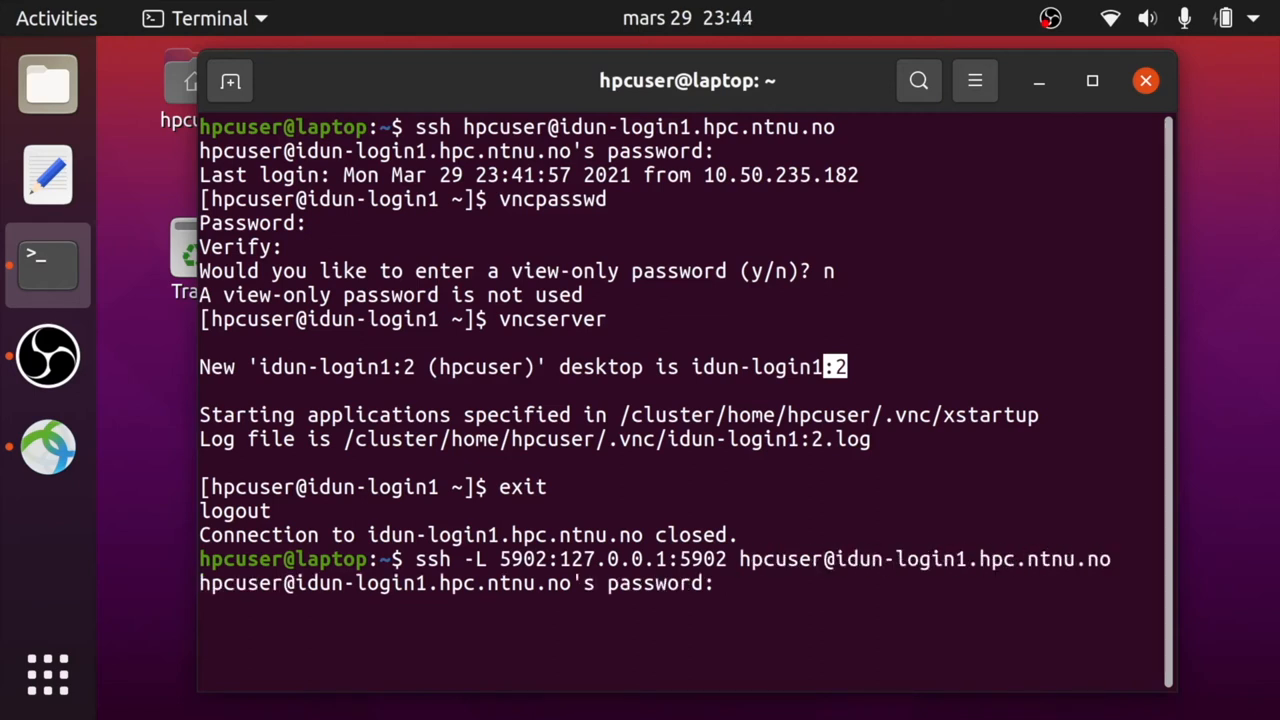
key(Return)
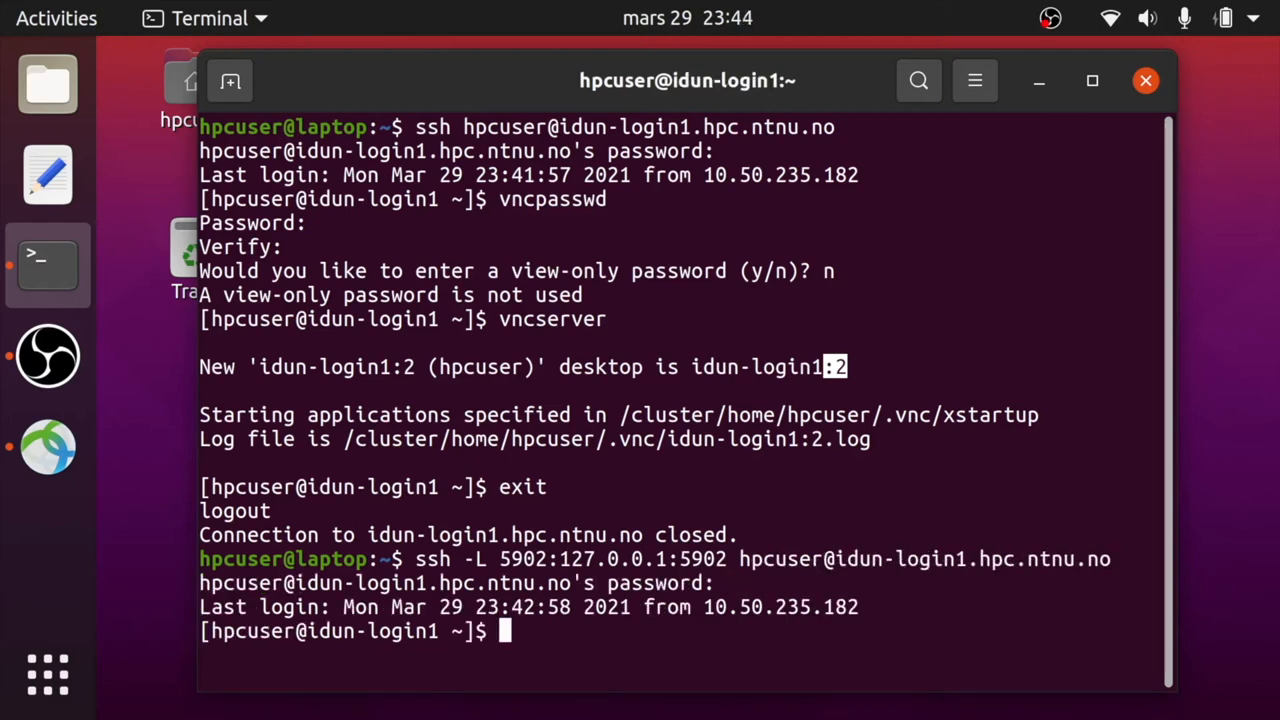
mouse_move(47, 673)
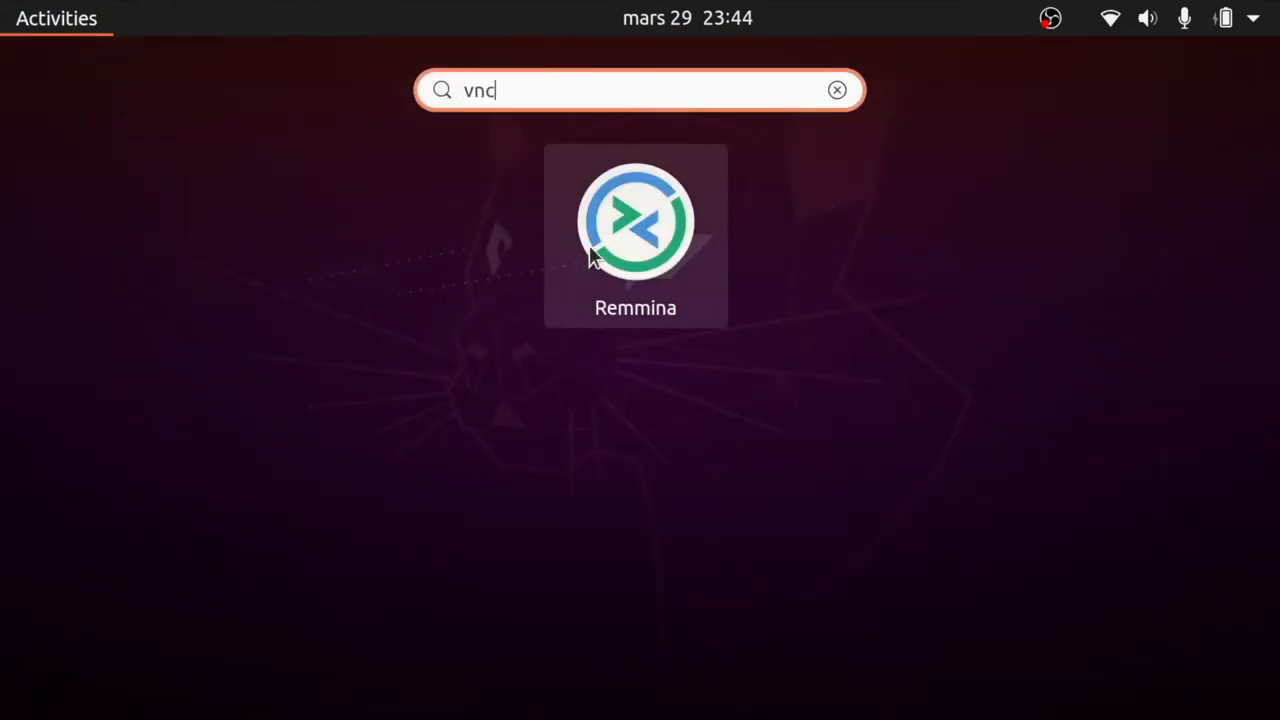
Step: Launch Remmina and set the connection protocol to VNC for localhost:2
click(635, 220)
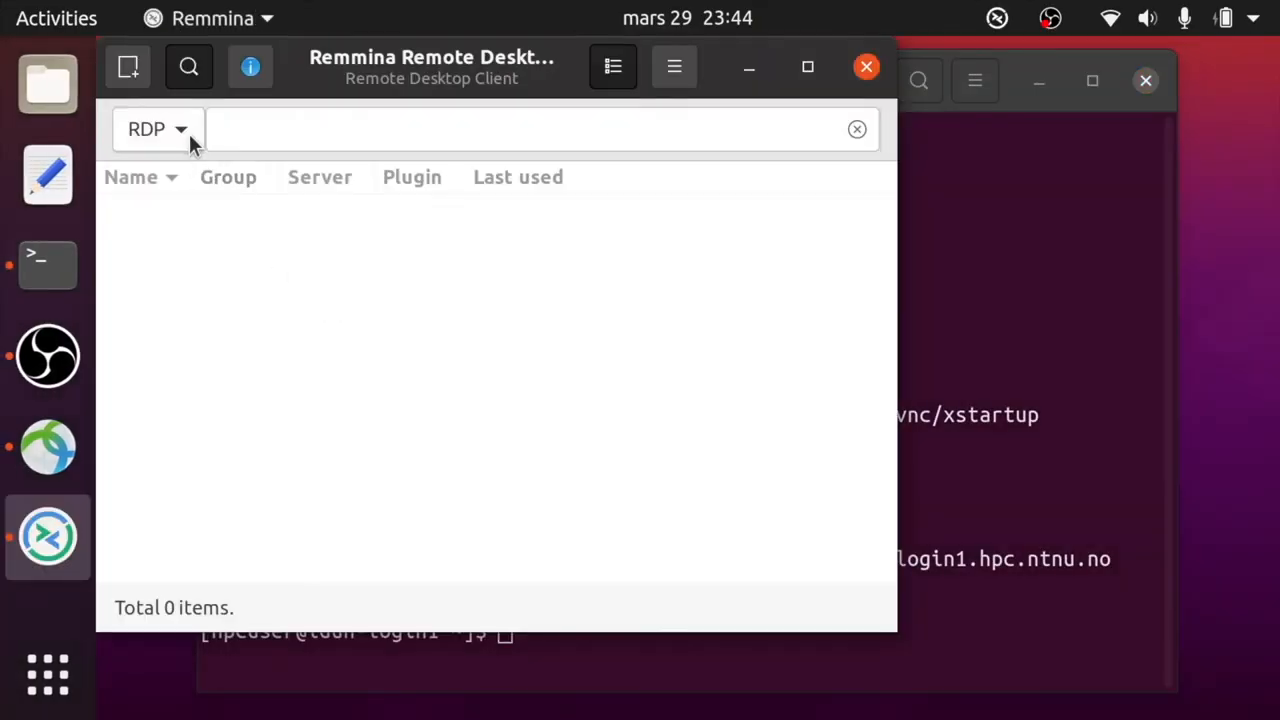
click(157, 128)
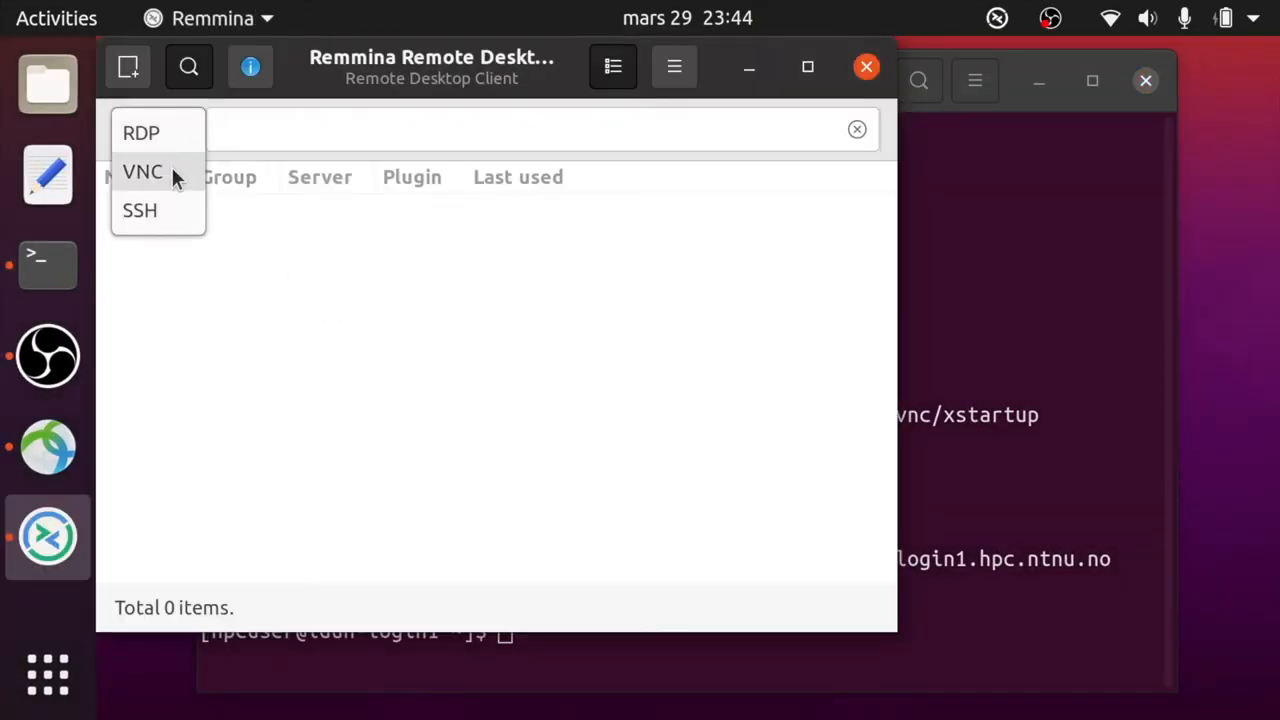
click(142, 171)
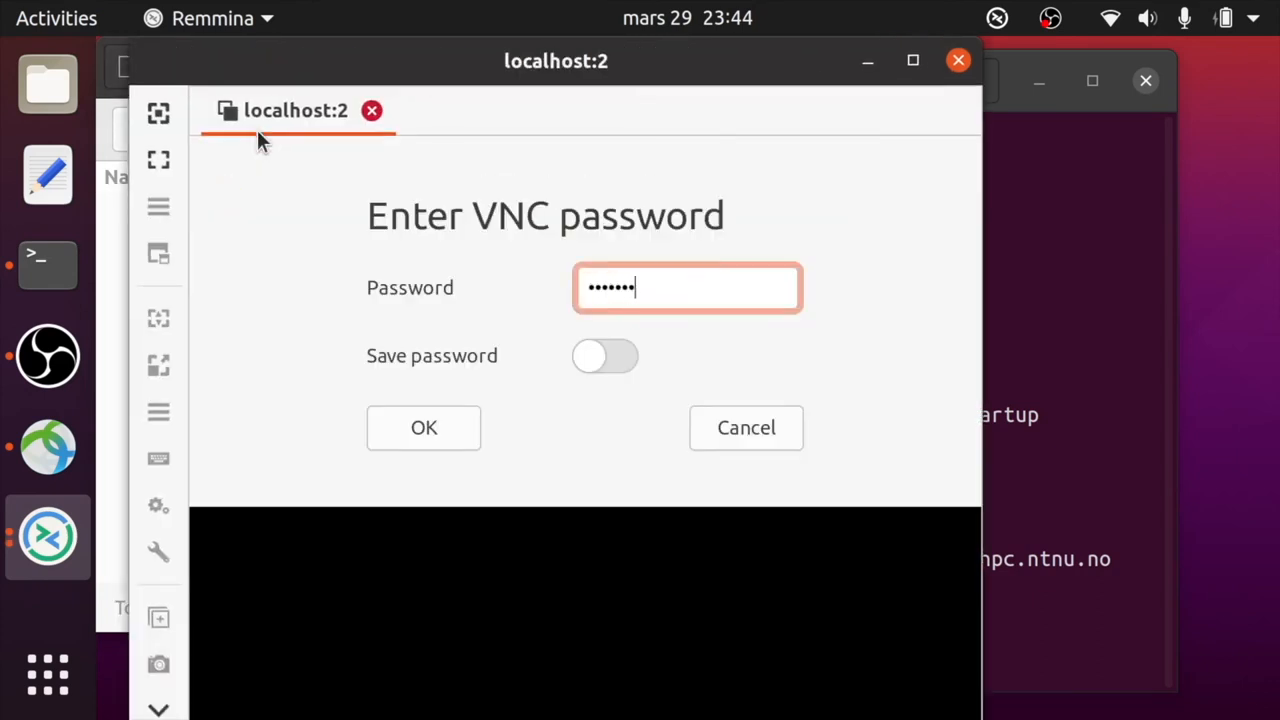
Step: Enable Save password, confirm the VNC login, and switch to full-screen
click(604, 355)
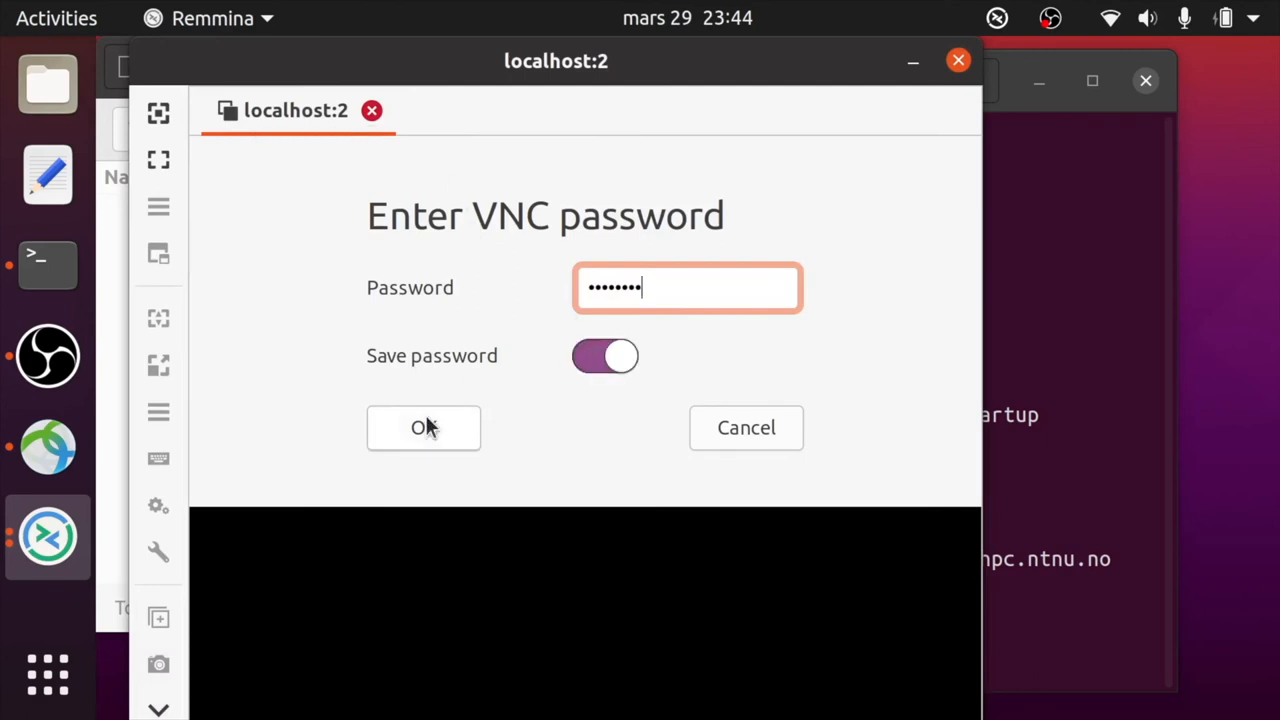
click(158, 507)
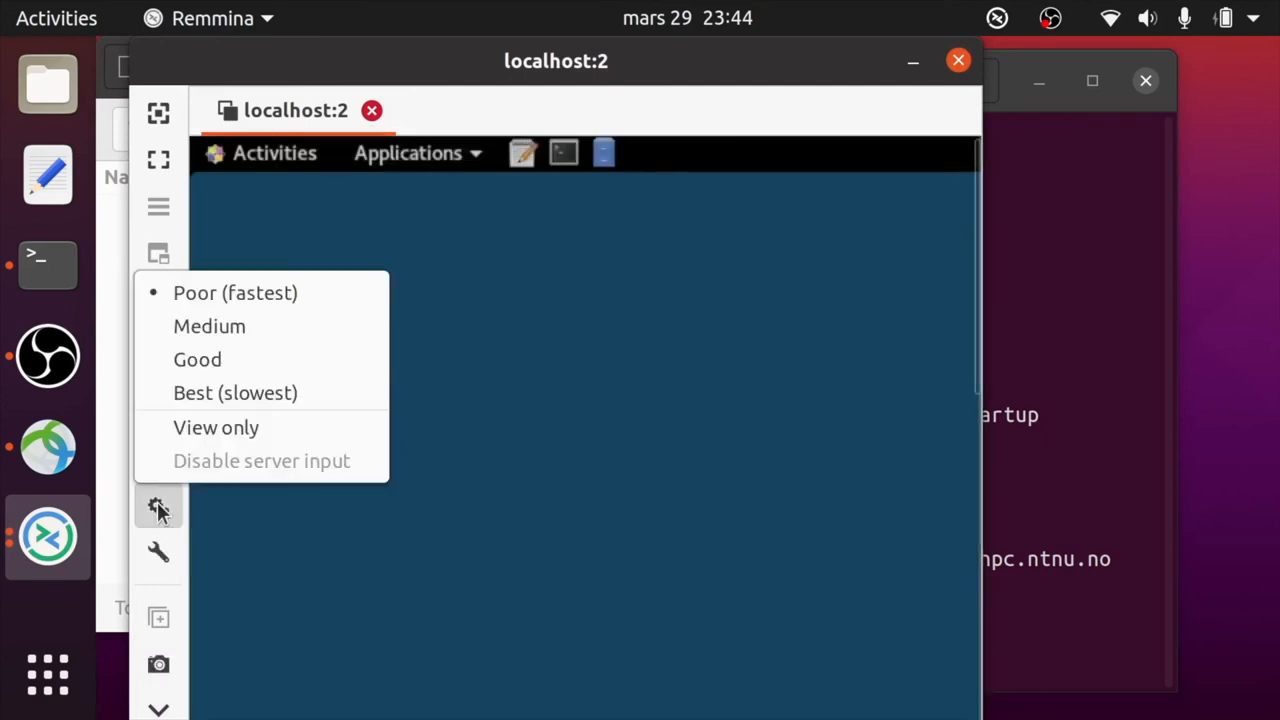
click(158, 507)
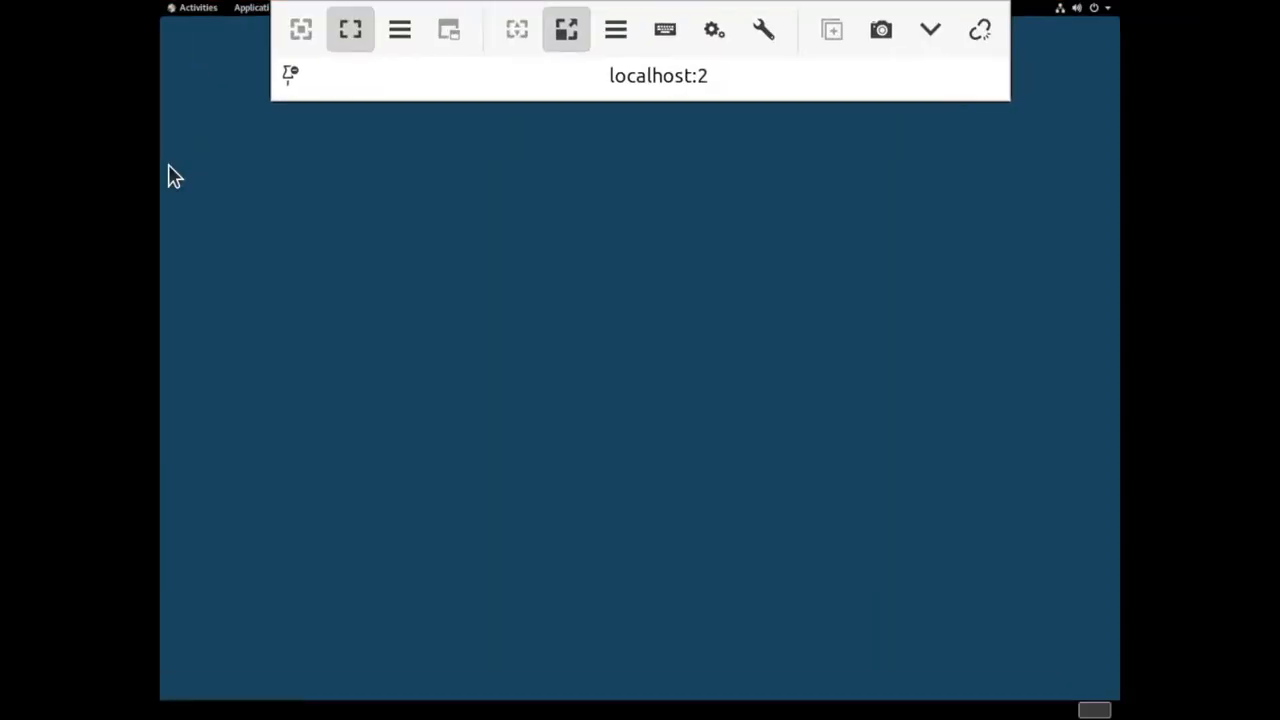
Step: In the remote Settings Displays panel, apply a 1280 × 720 (16:9) resolution
click(258, 8)
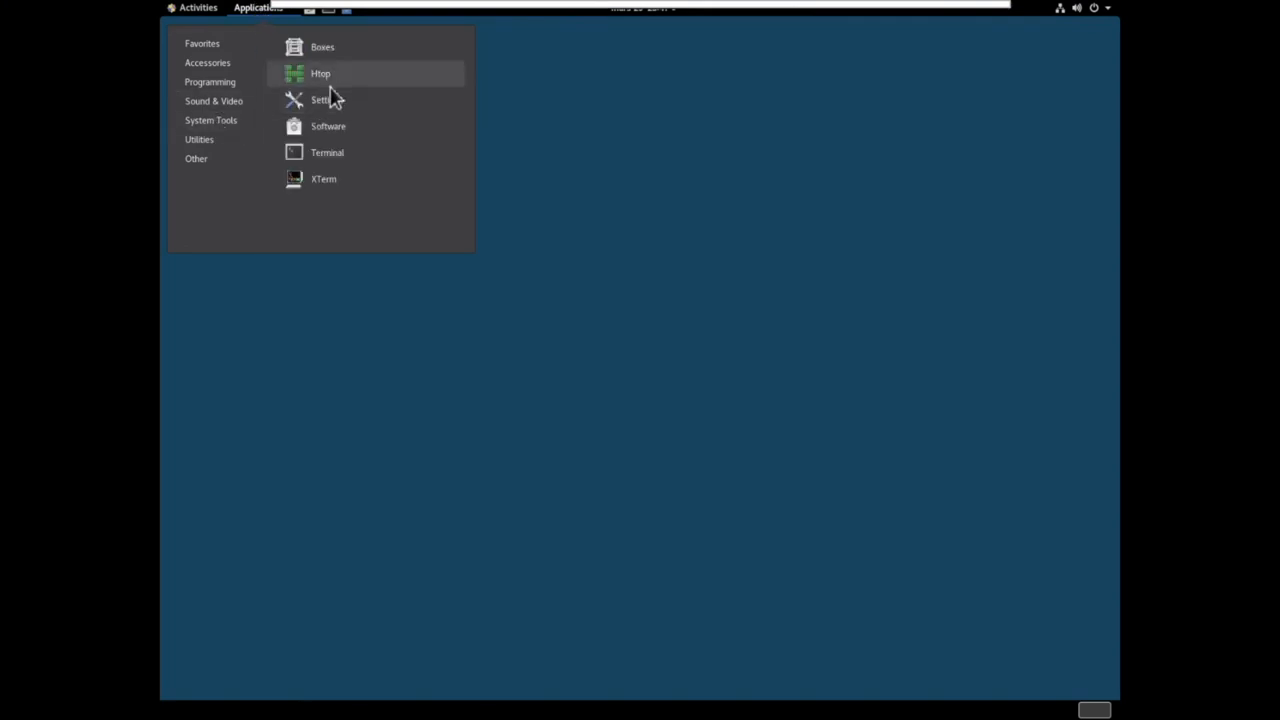
click(320, 99)
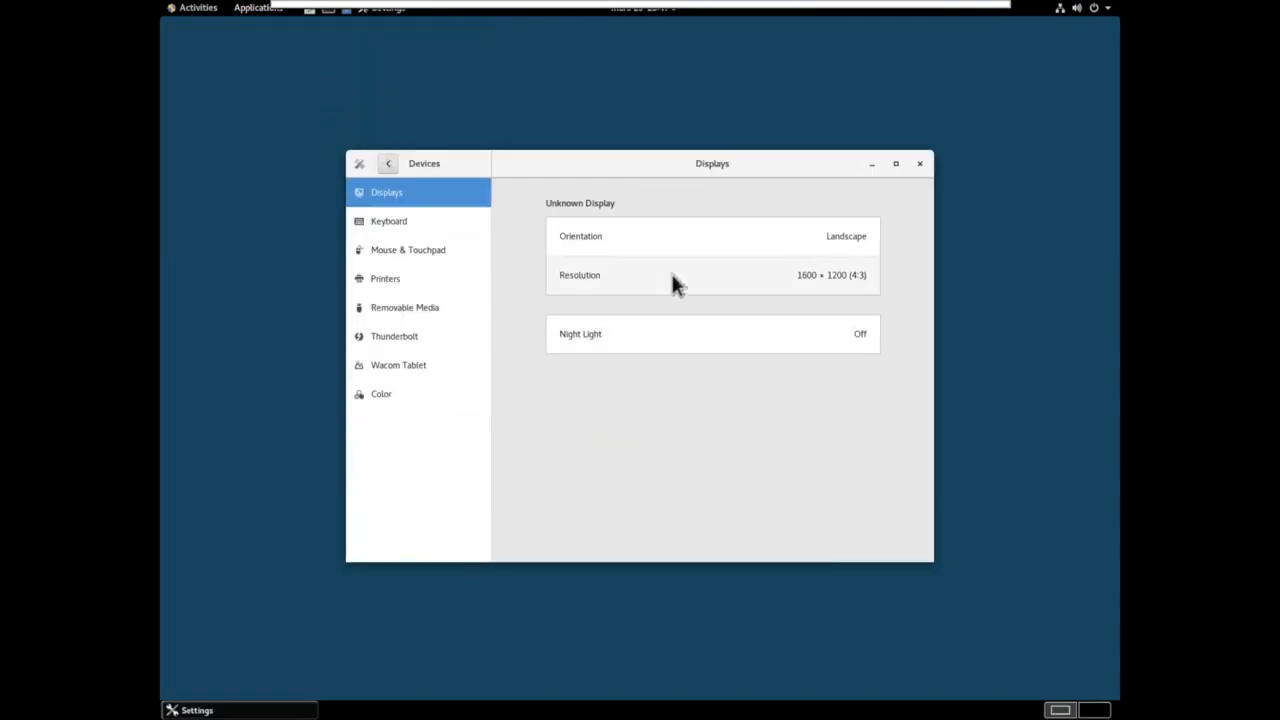
click(712, 275)
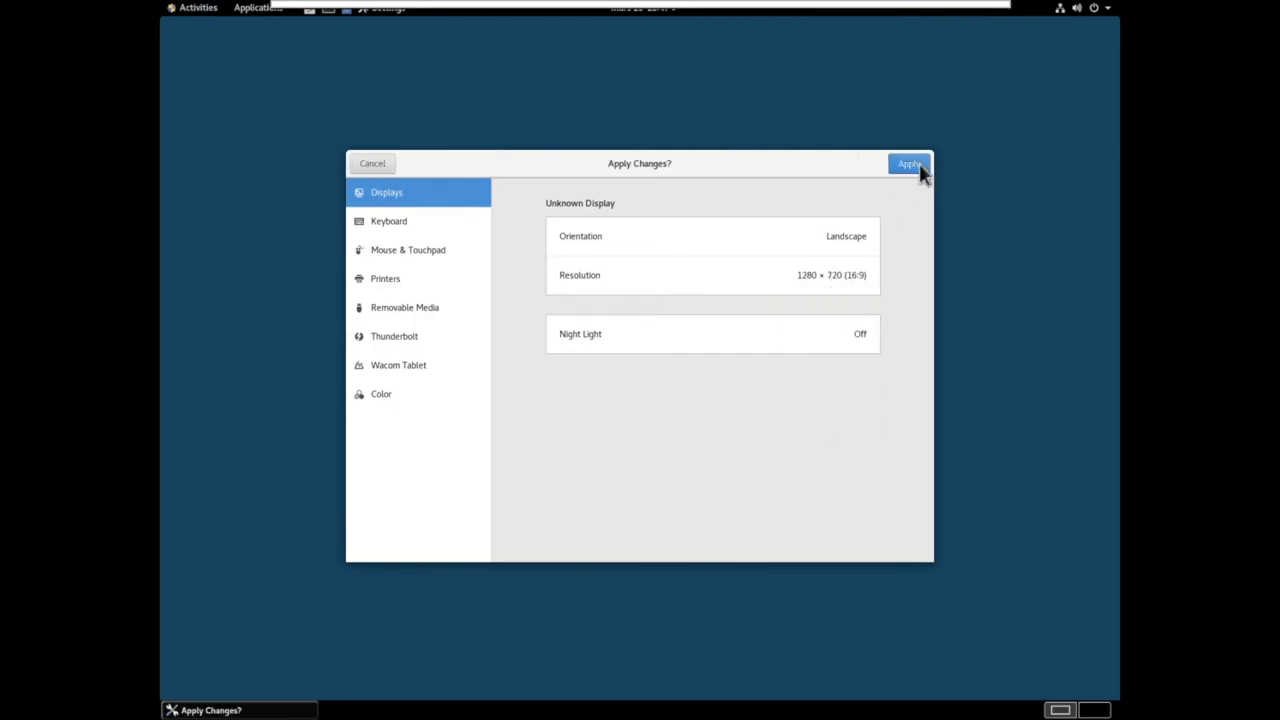
click(908, 164)
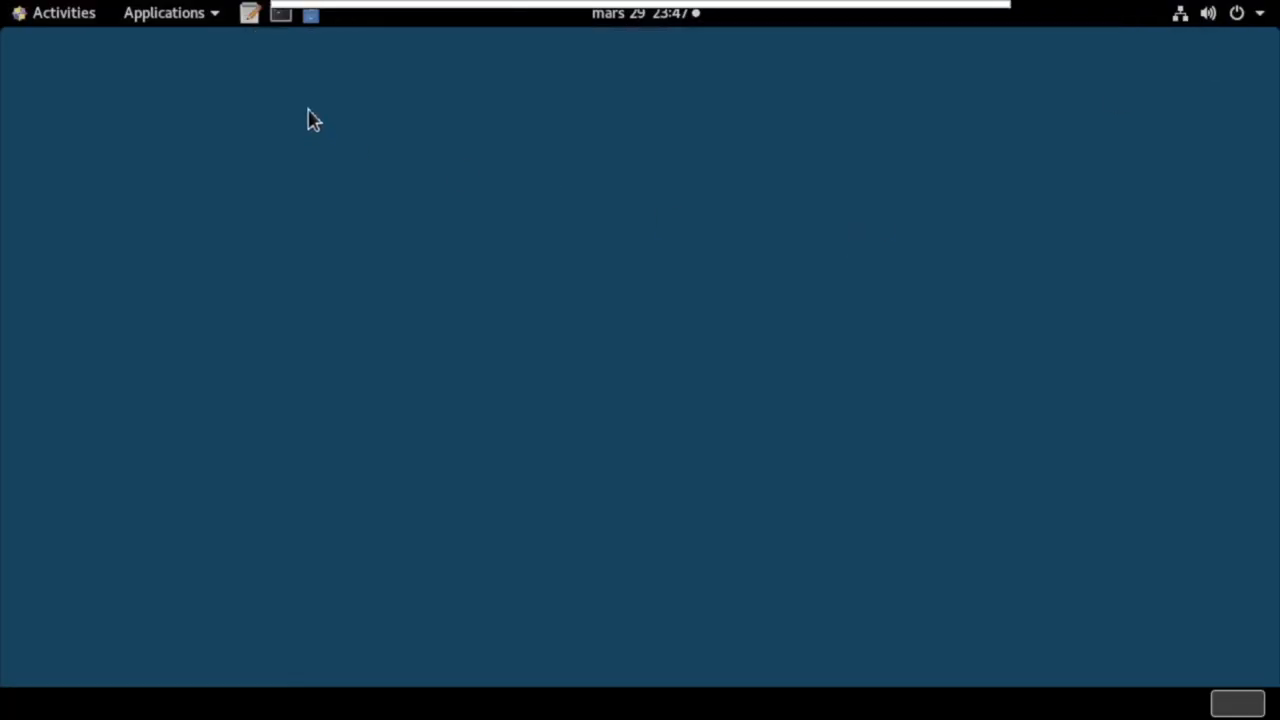